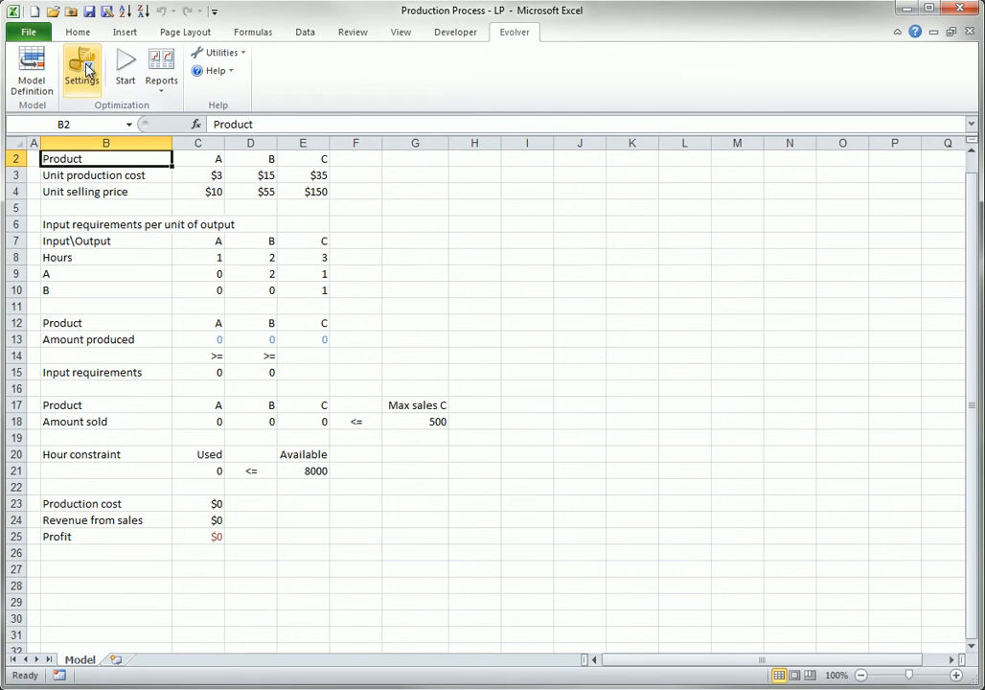
Step: Bring up Evolver's Optimization Settings at the Runtime tab with 0.01 change over 20000 trials
left_click(80, 65)
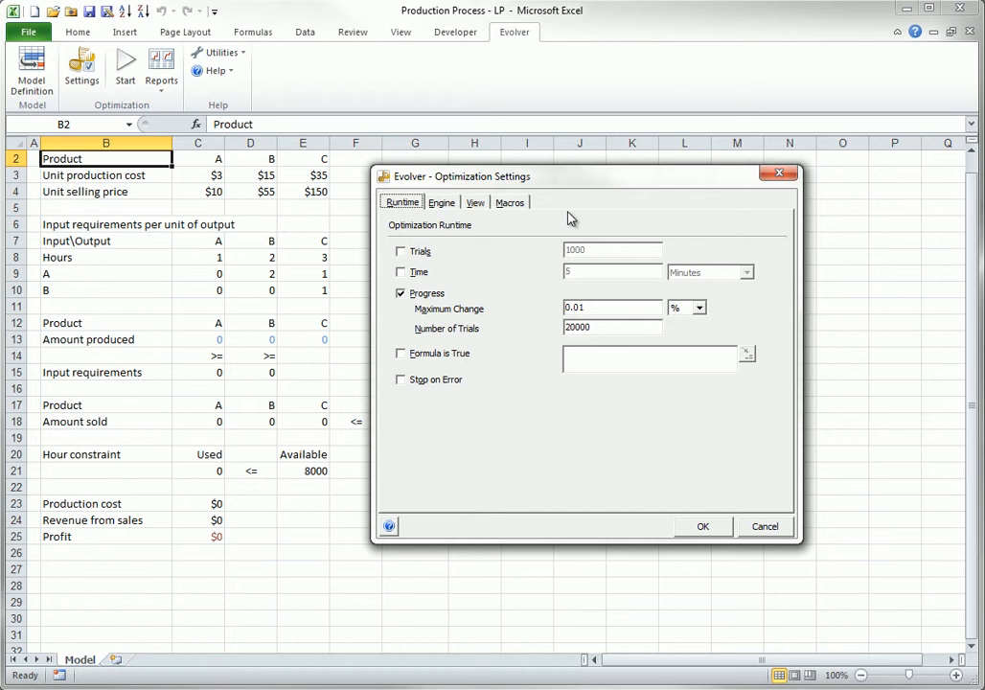
mouse_move(567, 215)
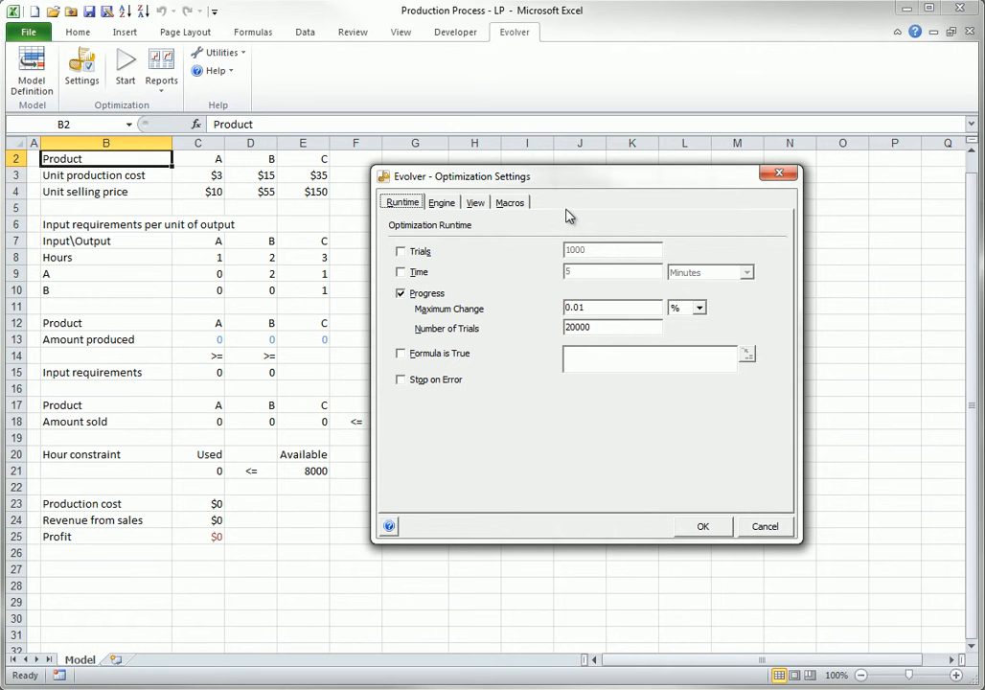
Step: Show the Engine settings with automatic initial seed and automatic optimization mode
left_click(440, 203)
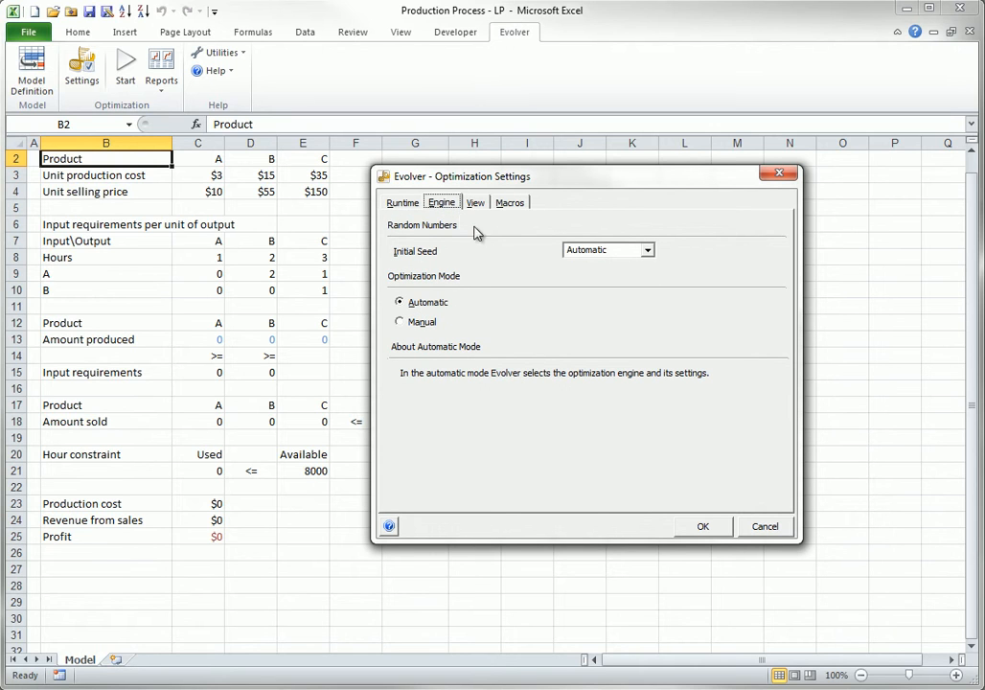
mouse_move(479, 239)
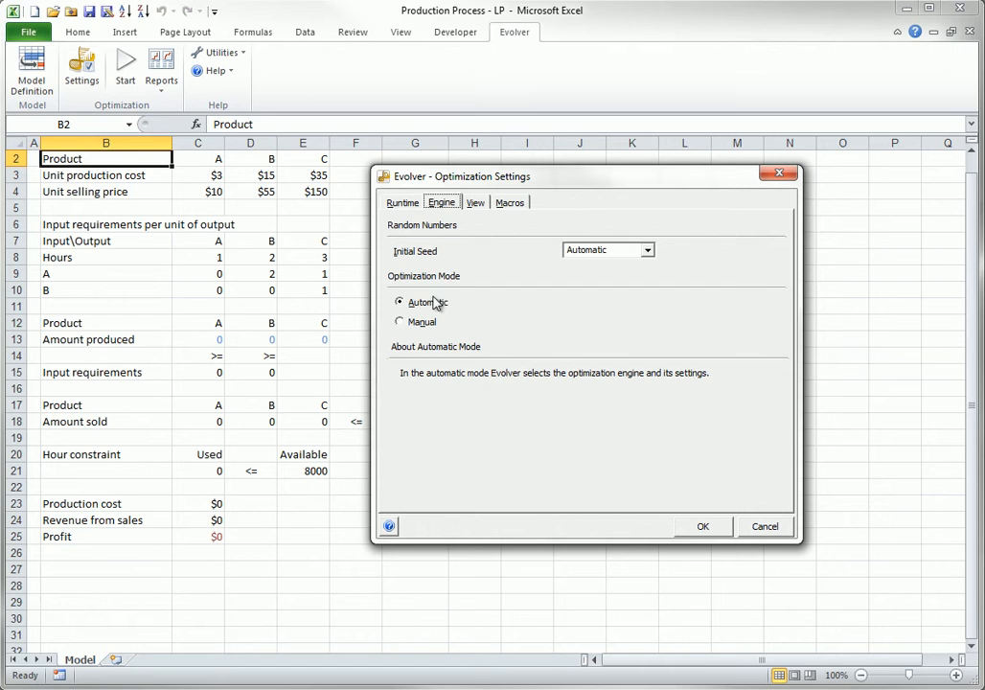
mouse_move(437, 311)
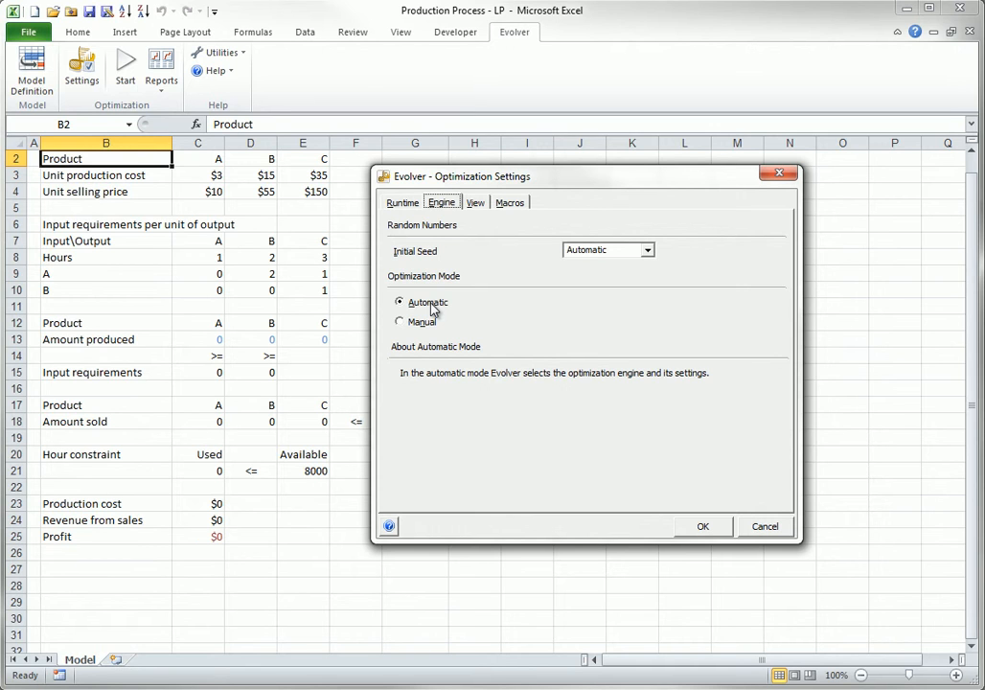
left_click(398, 322)
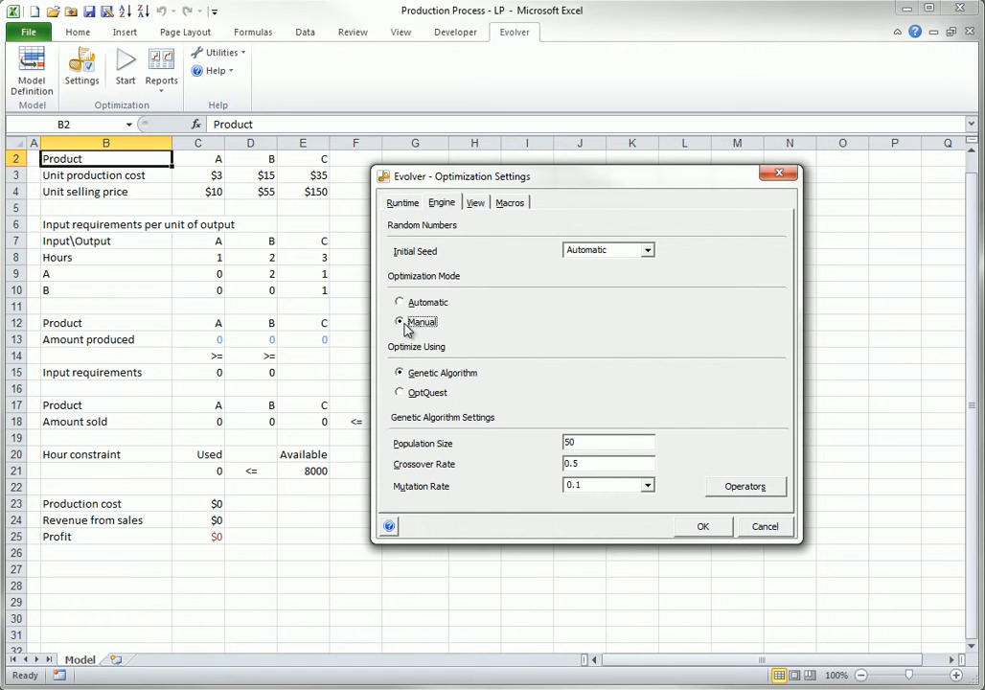
mouse_move(410, 368)
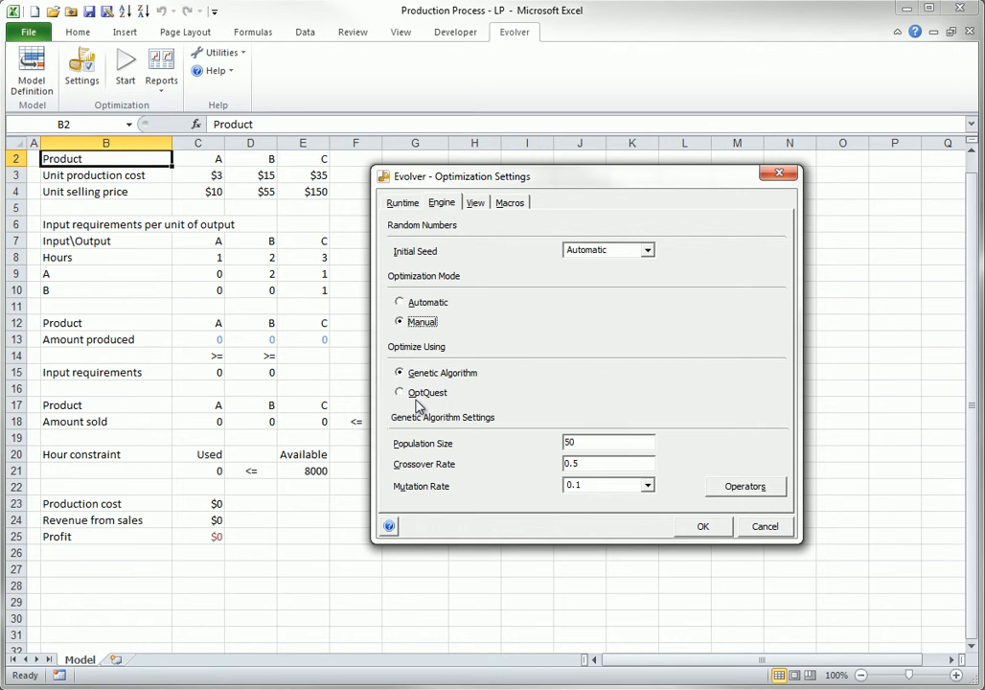
mouse_move(419, 397)
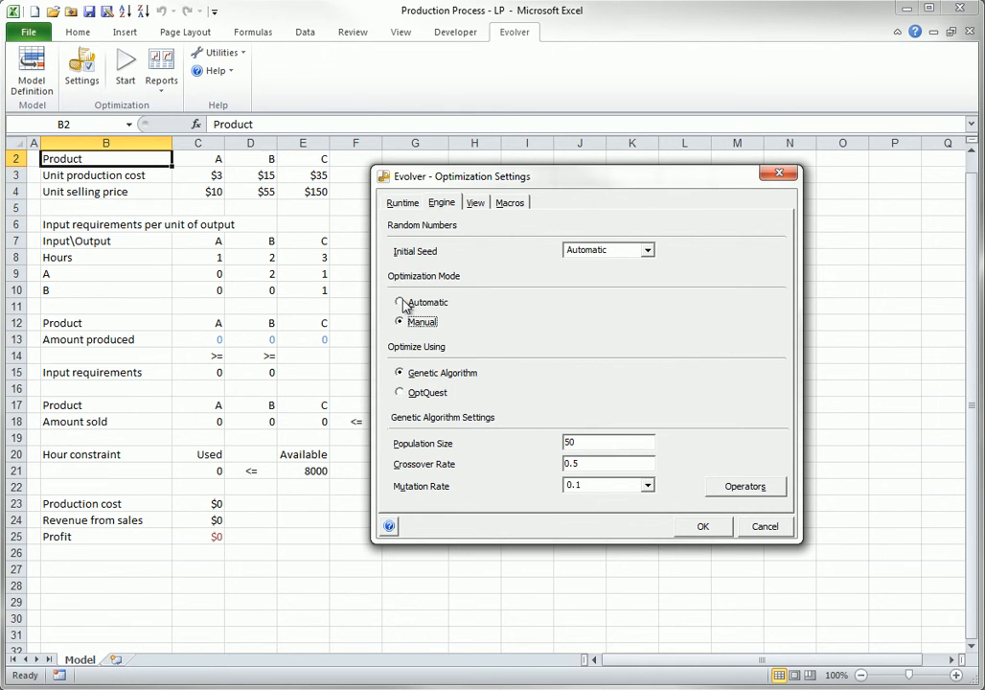
left_click(399, 302)
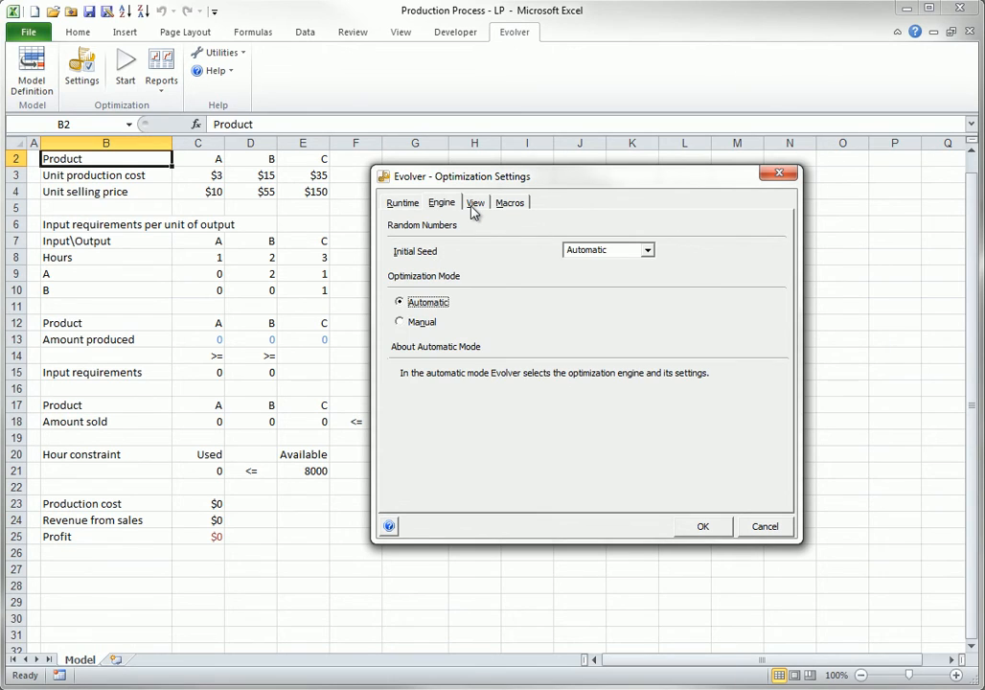
Step: Review the View settings, keeping Show Excel Recalculations on Every New Best Trial
left_click(475, 203)
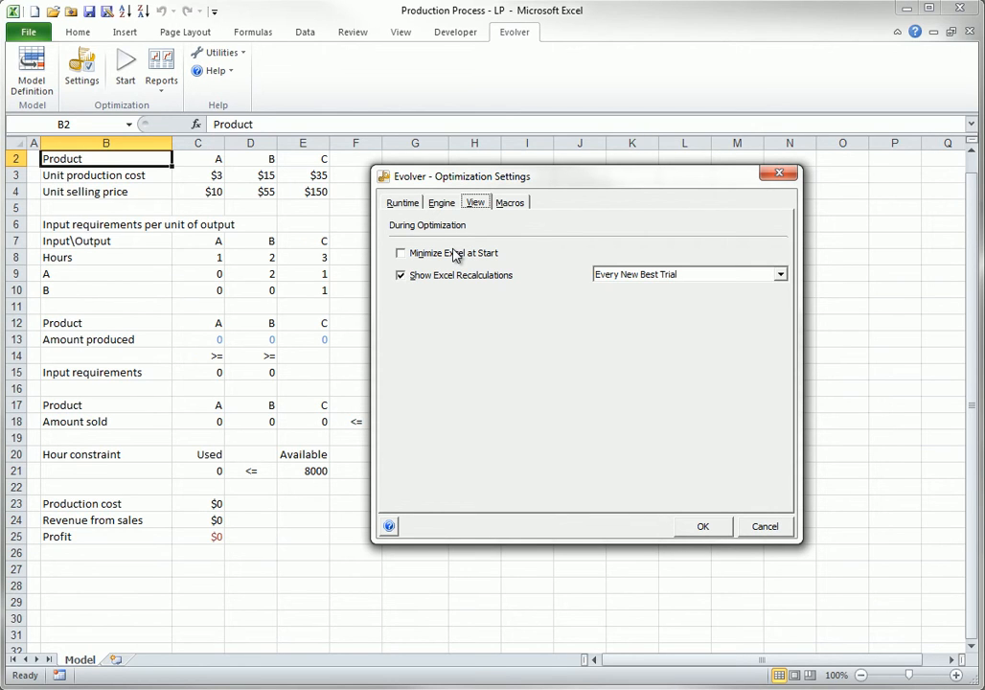
mouse_move(458, 279)
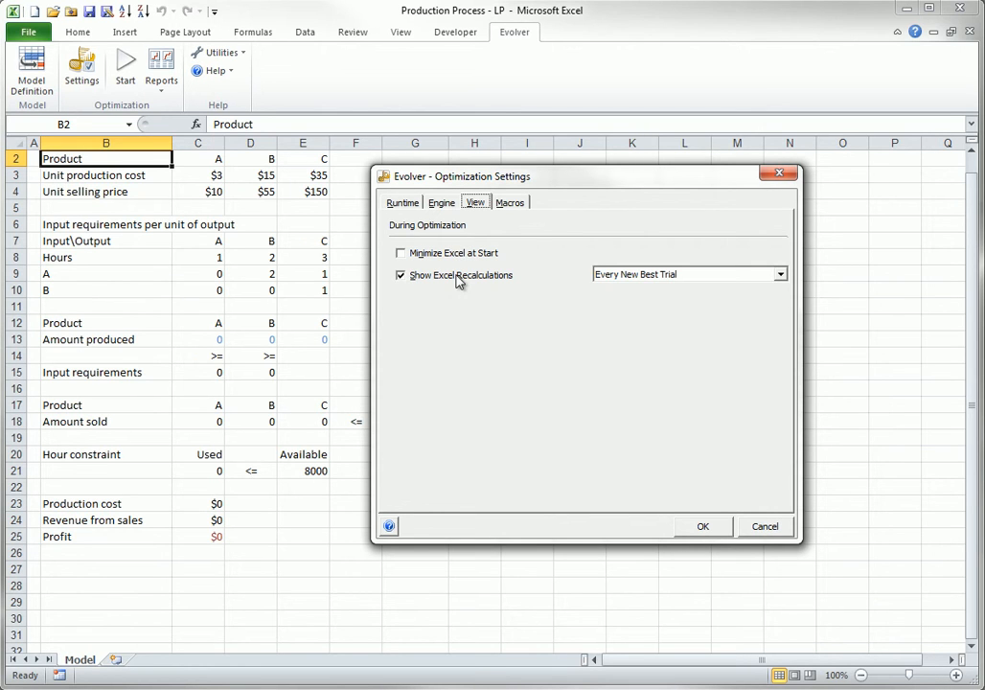
mouse_move(763, 280)
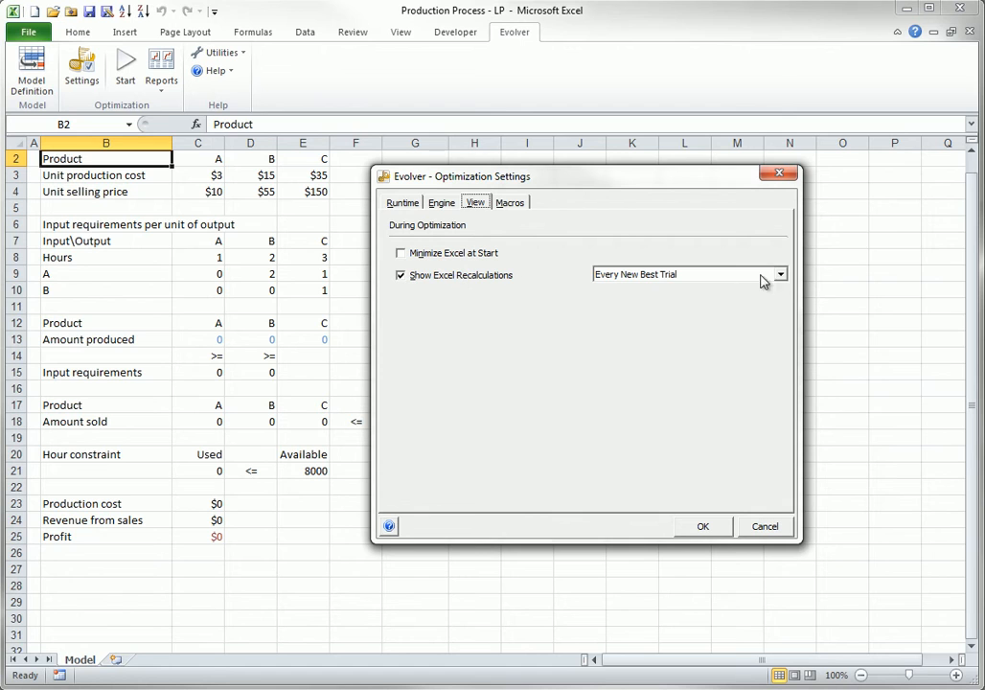
left_click(778, 274)
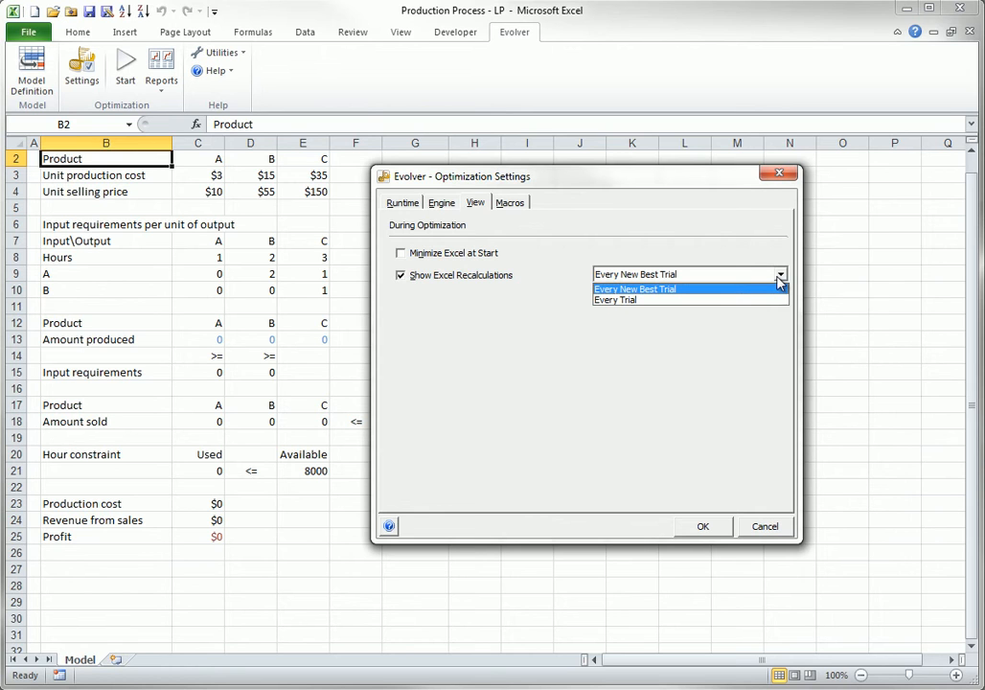
left_click(510, 203)
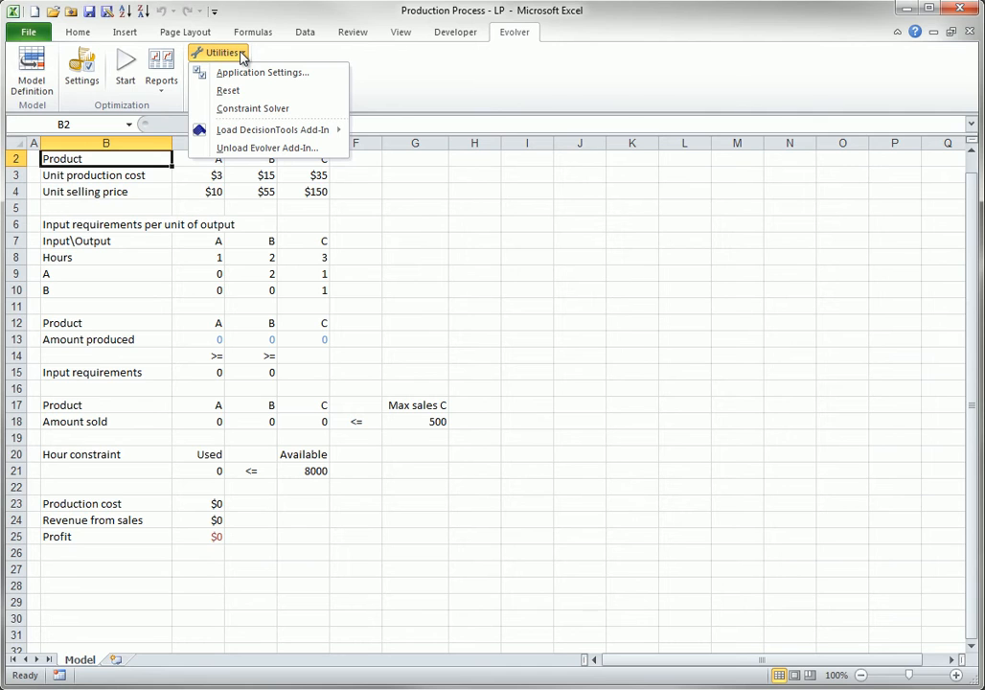
mouse_move(253, 107)
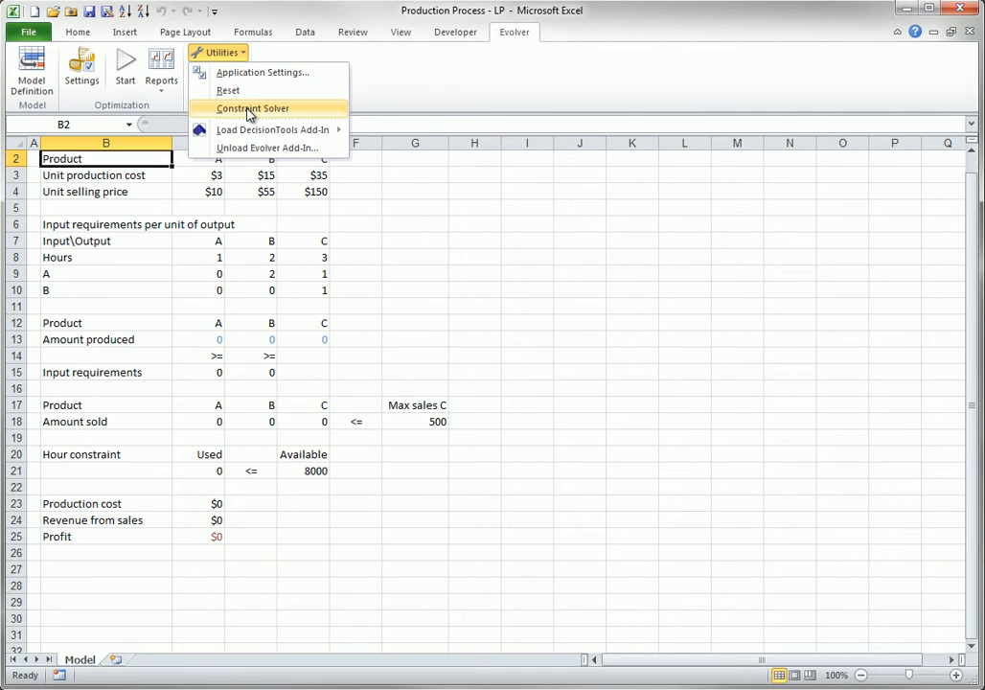
mouse_move(249, 107)
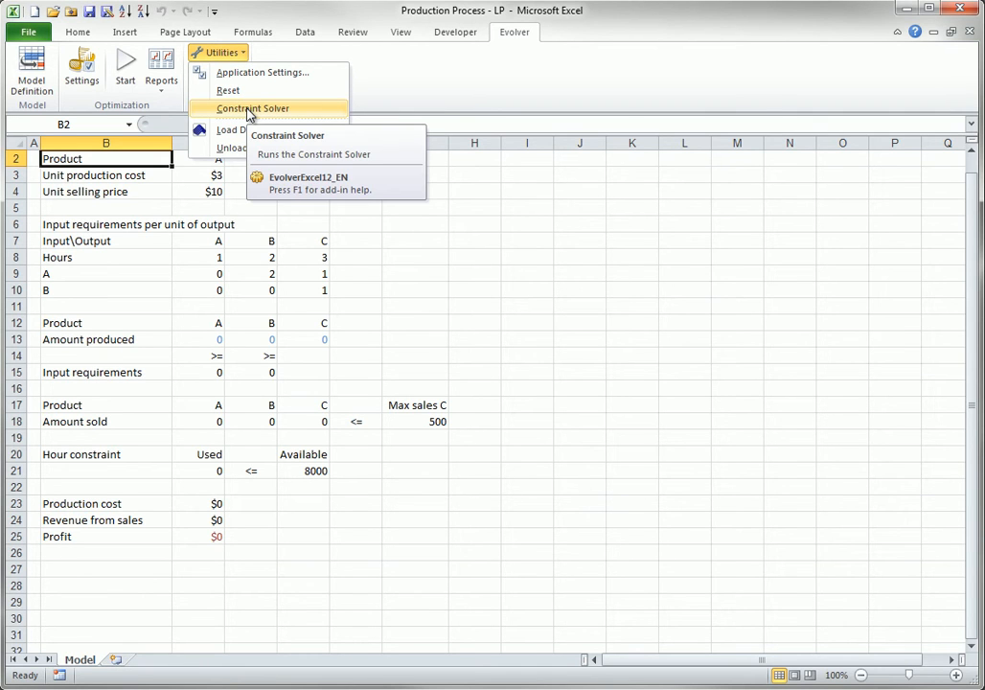